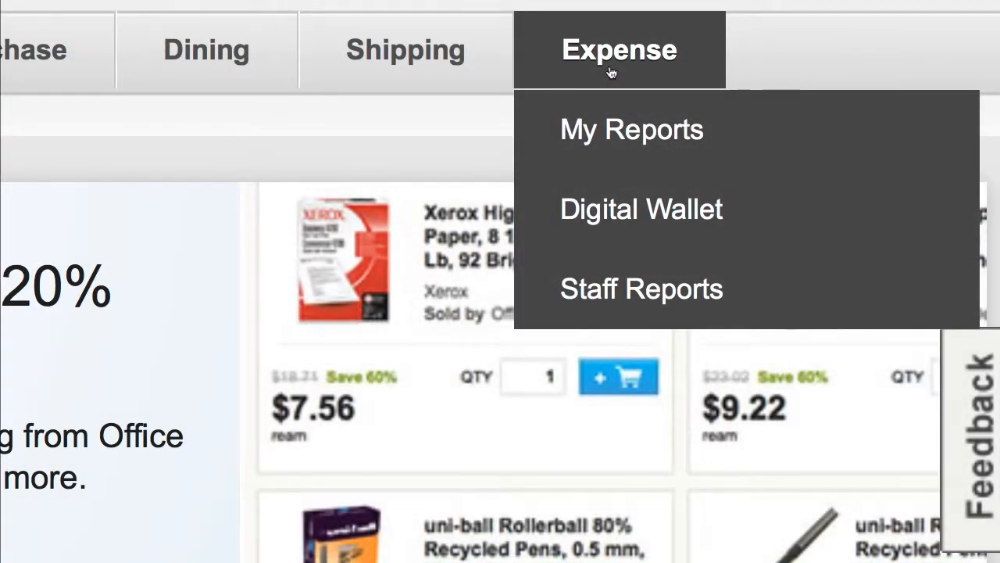
pyautogui.moveTo(612, 134)
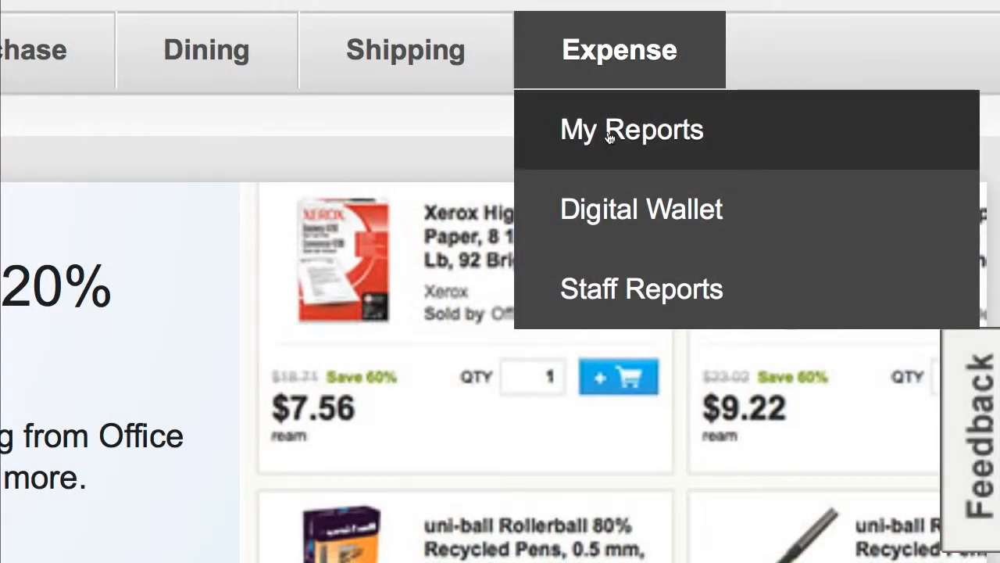
pyautogui.moveTo(609, 136)
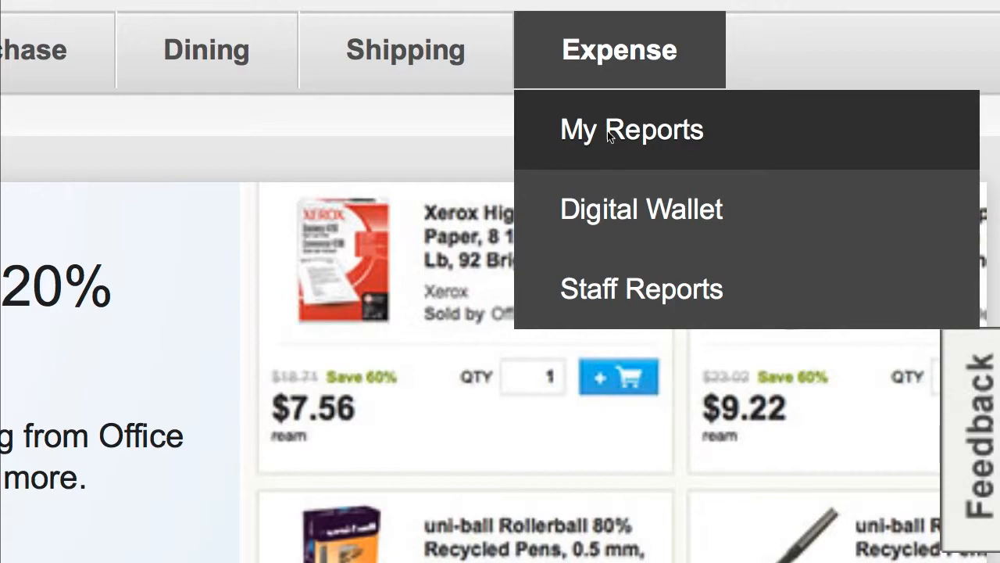
# Open the Scottsdale-BC Audio Recording report from My Reports
pyautogui.click(632, 129)
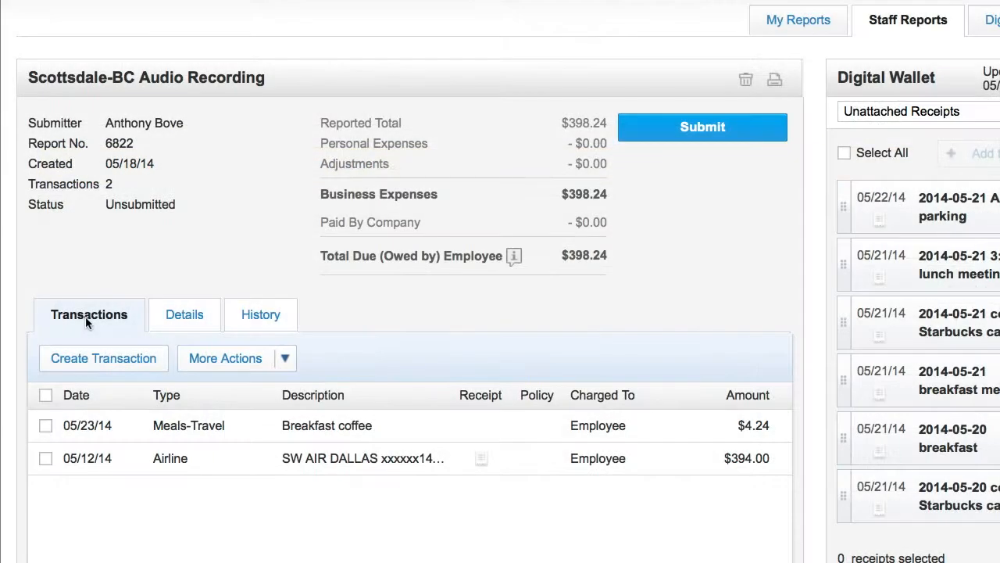
pyautogui.moveTo(478, 415)
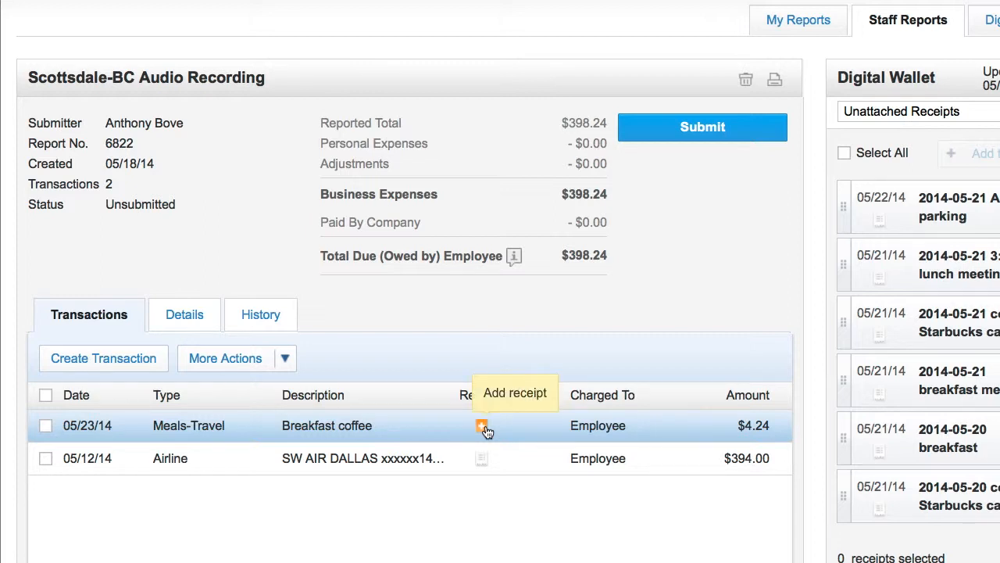
pyautogui.moveTo(799, 344)
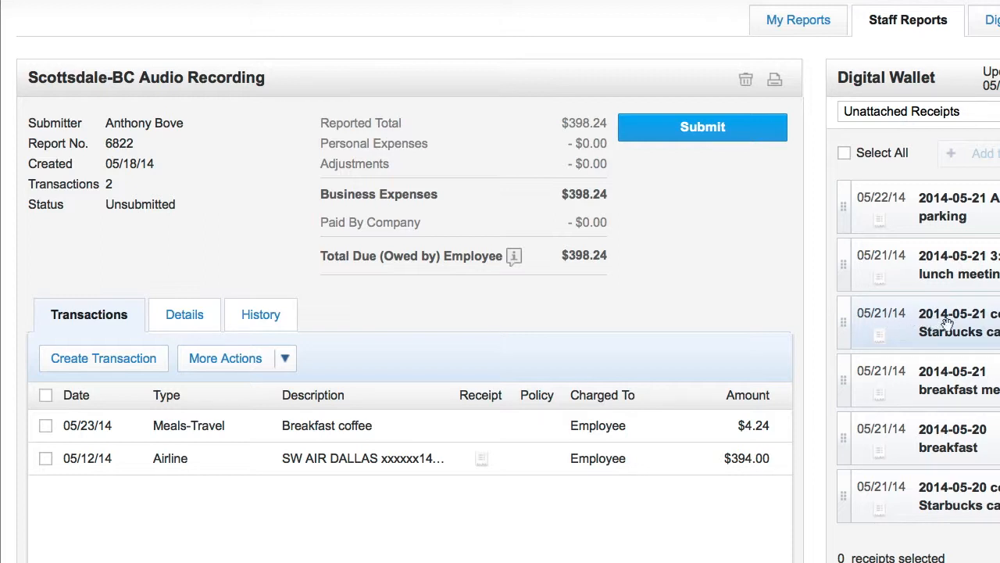
# Drop the 2014-05-21 Starbucks coffee receipt onto Breakfast coffee, then view and close it
pyautogui.click(914, 111)
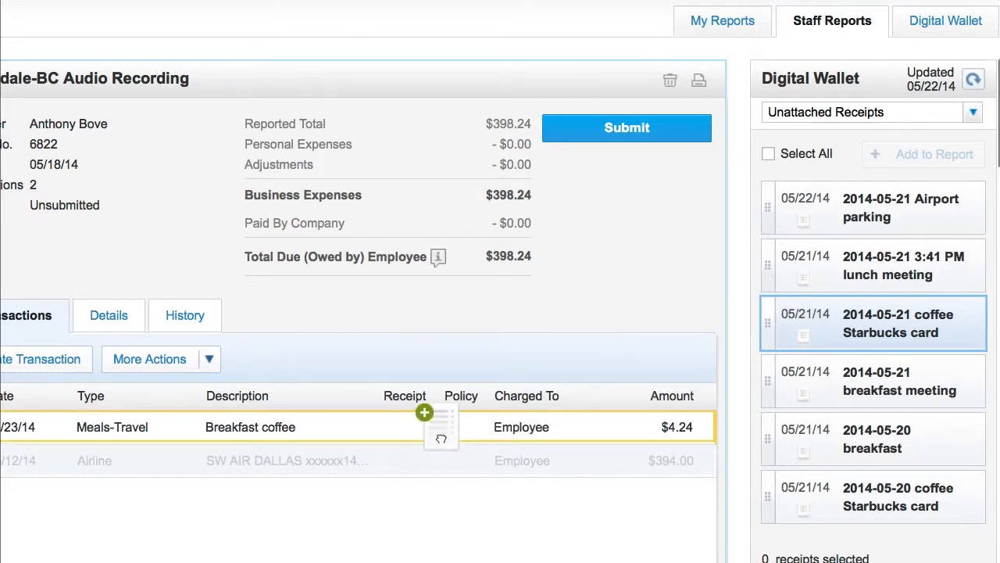
pyautogui.scroll(-3)
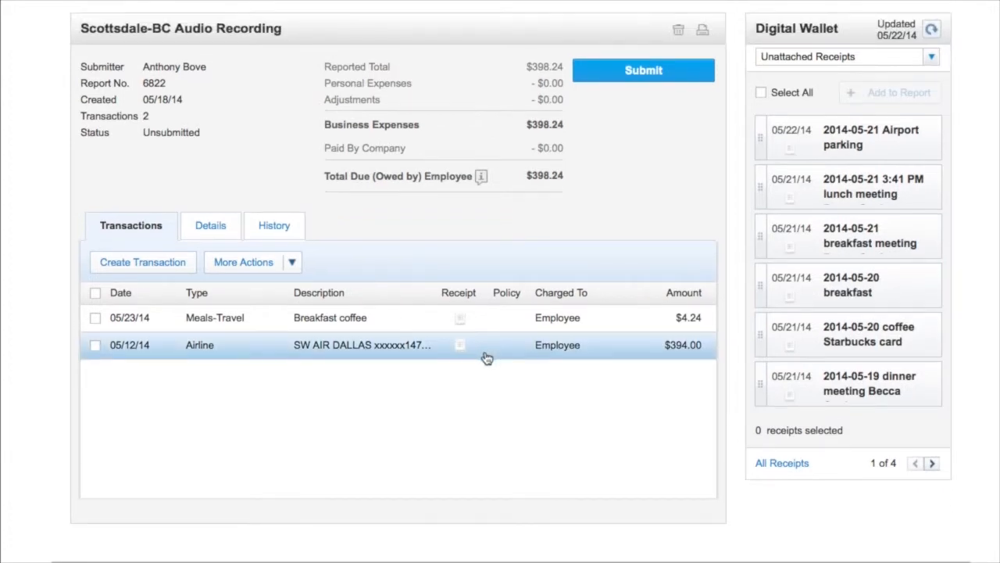
pyautogui.moveTo(458, 322)
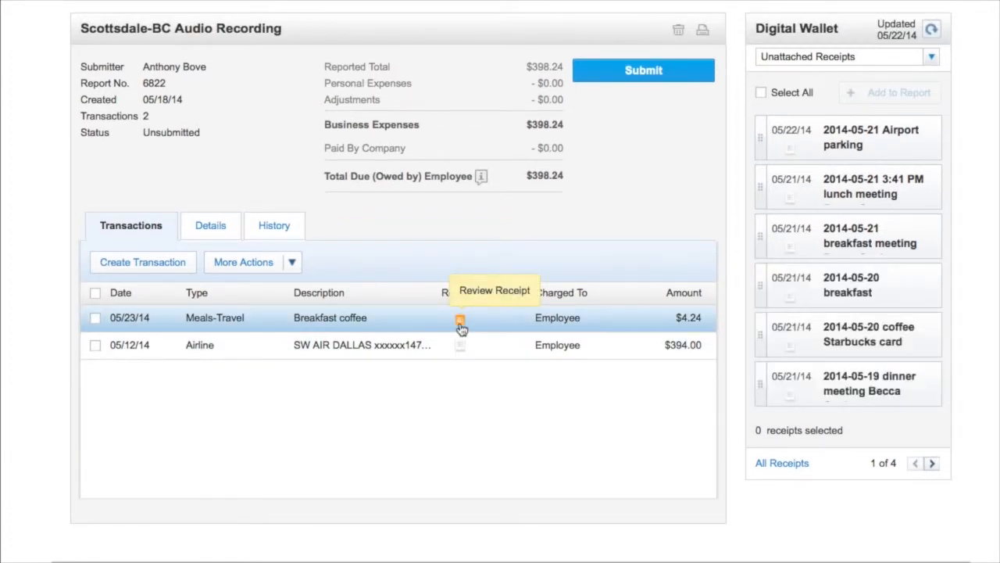
pyautogui.click(459, 319)
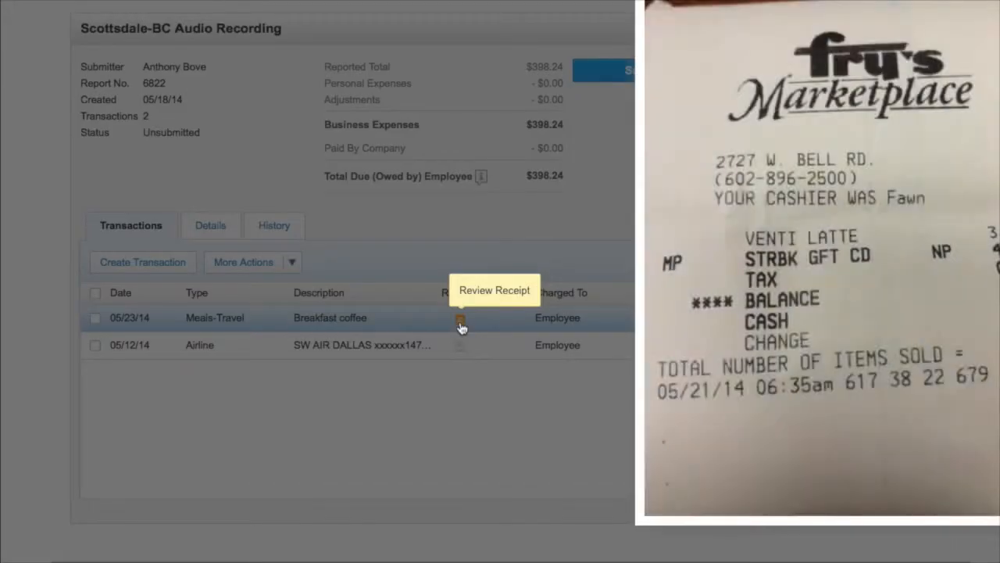
pyautogui.click(460, 317)
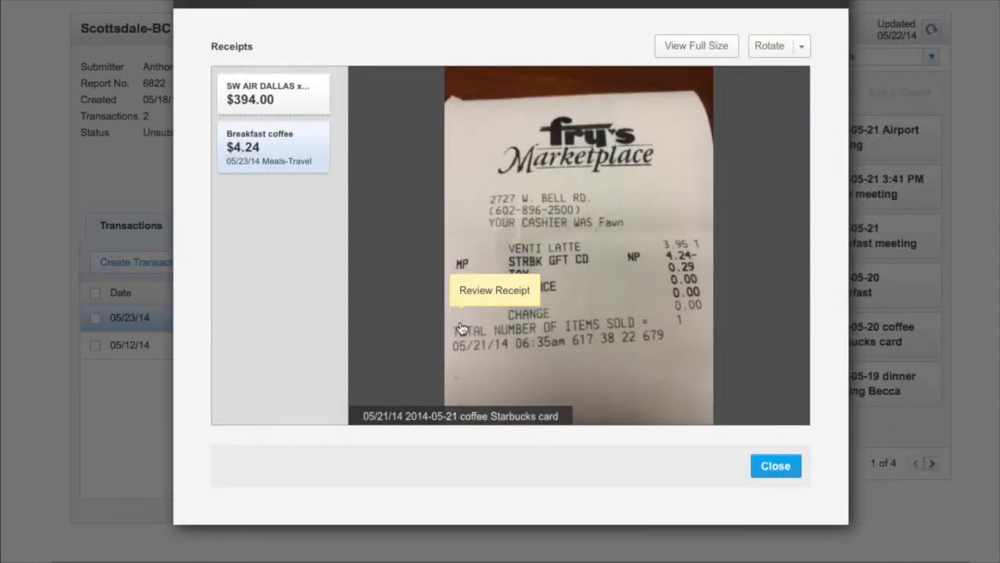
pyautogui.moveTo(721, 464)
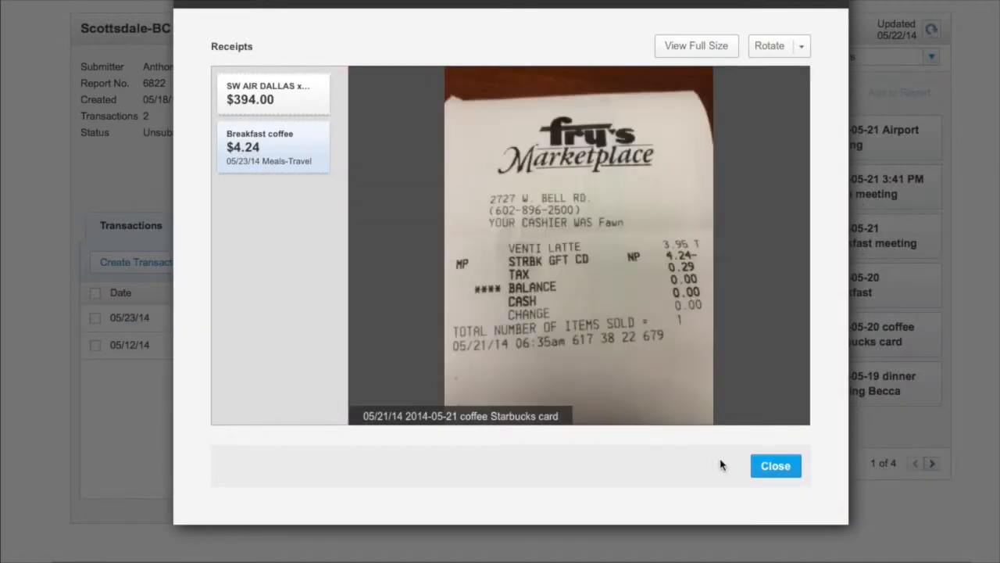
pyautogui.click(775, 465)
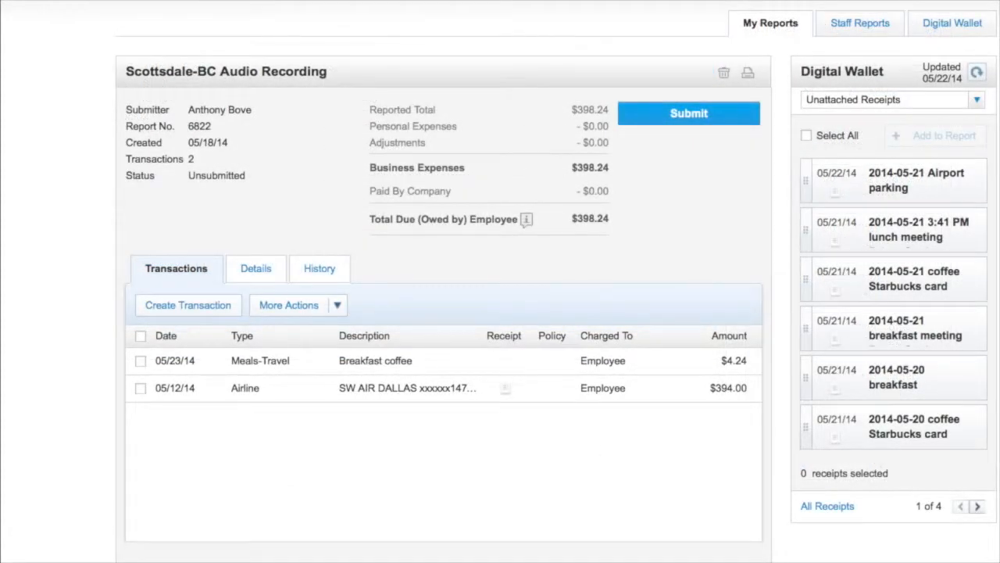
pyautogui.moveTo(719, 222)
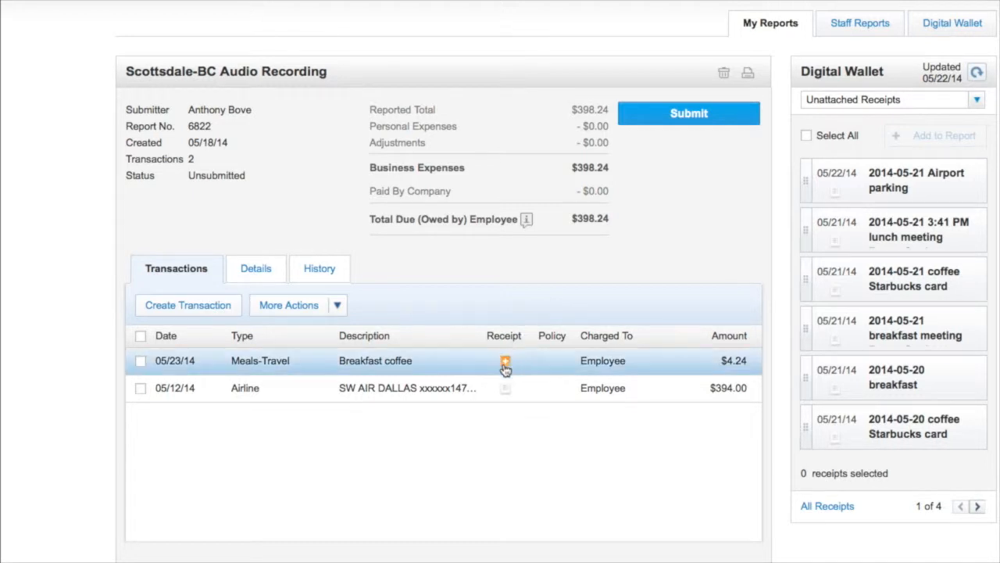
pyautogui.moveTo(503, 362)
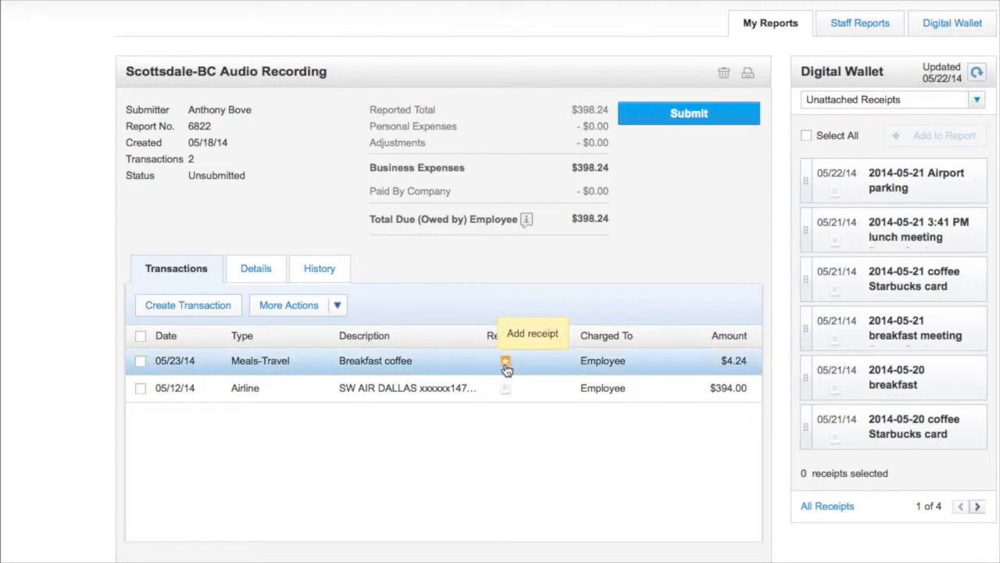
# Attach the existing 2014-05-21 coffee Starbucks card receipt to Breakfast coffee
pyautogui.click(504, 361)
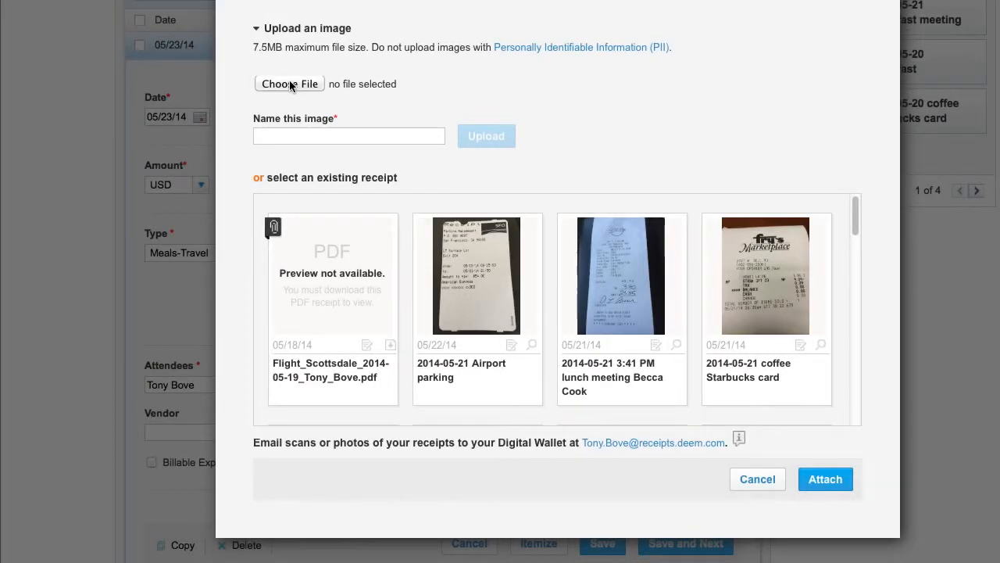
pyautogui.scroll(-3)
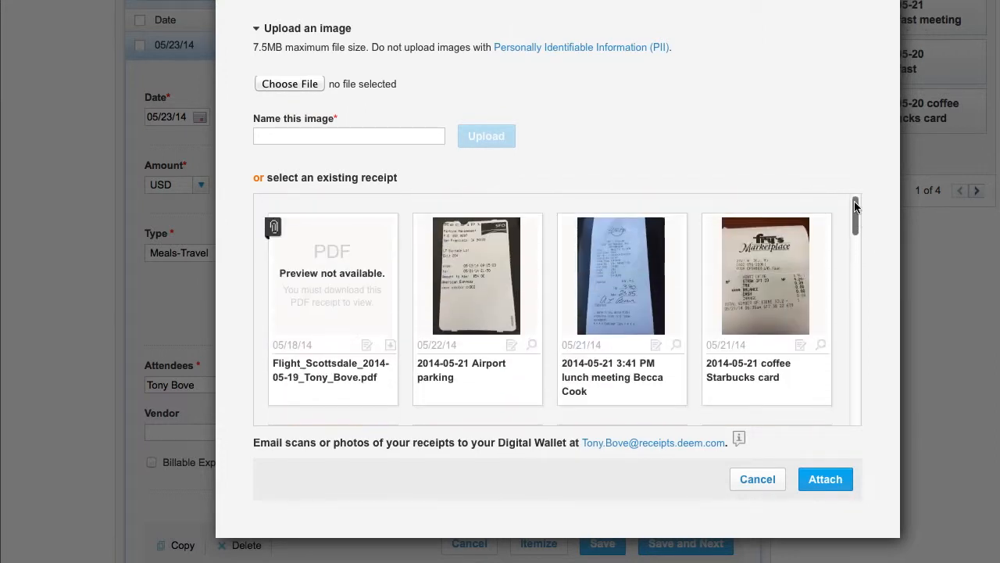
pyautogui.click(766, 288)
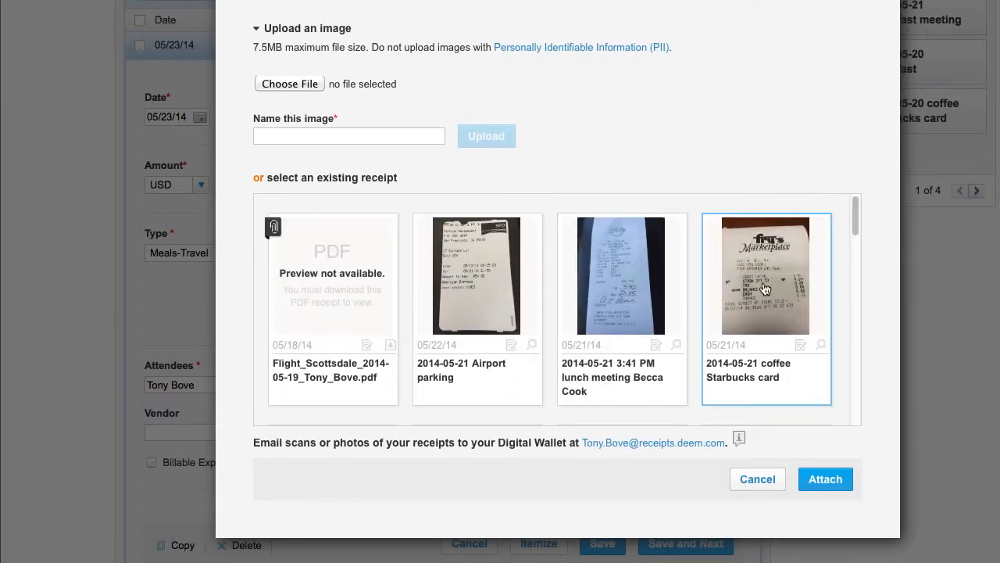
pyautogui.moveTo(818, 453)
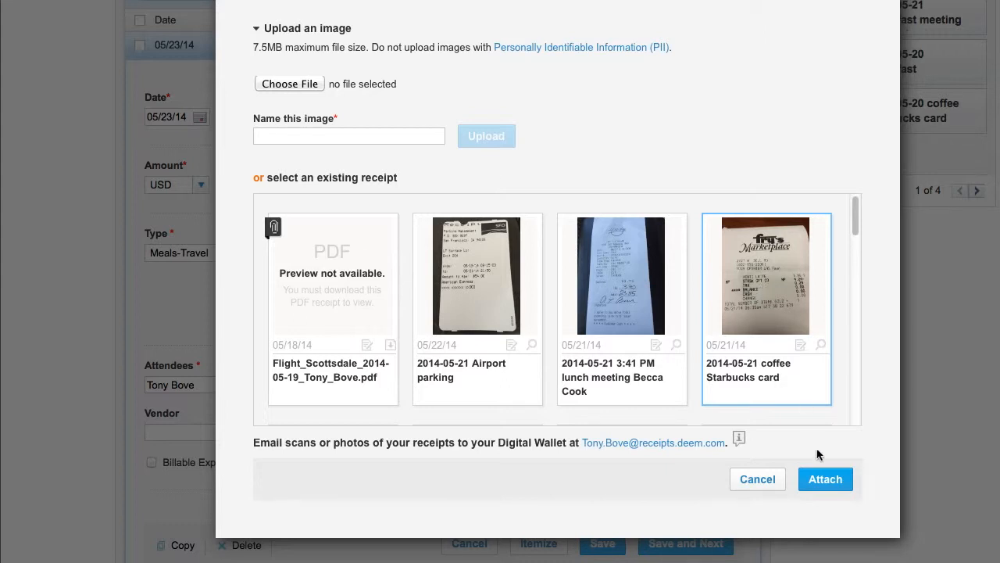
pyautogui.moveTo(825, 479)
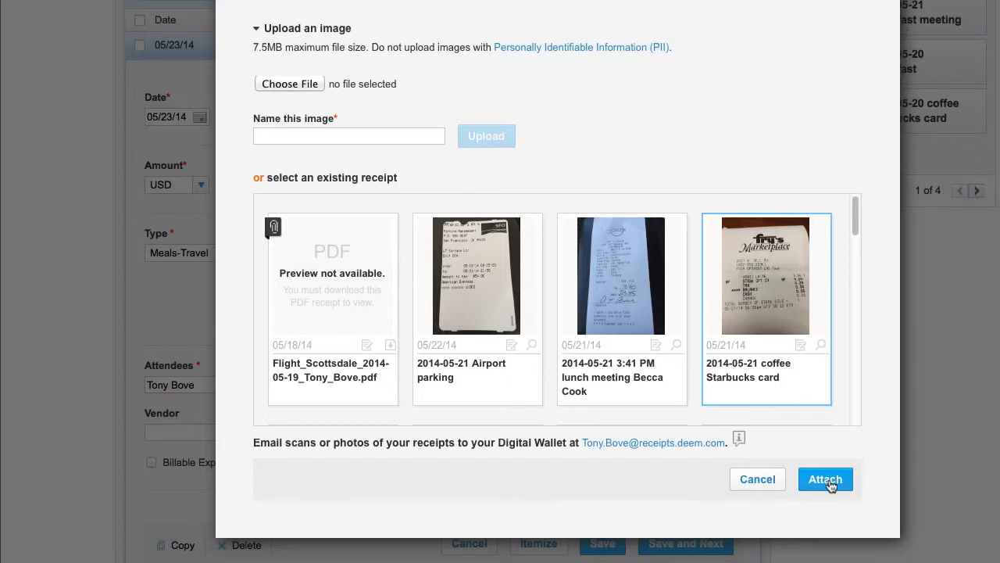
pyautogui.click(825, 479)
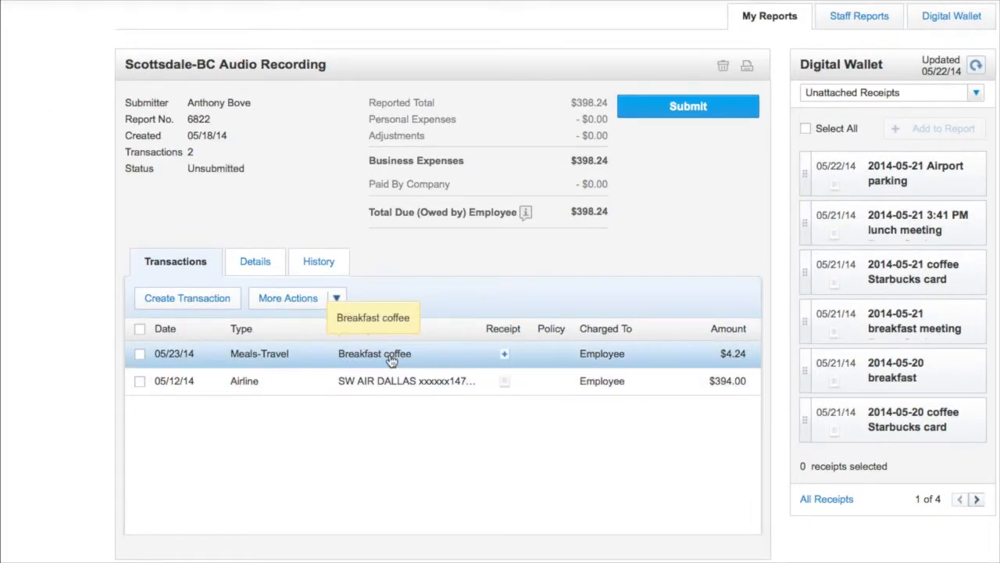
# Expand the Breakfast coffee edit form down to its empty Receipt area
pyautogui.click(374, 354)
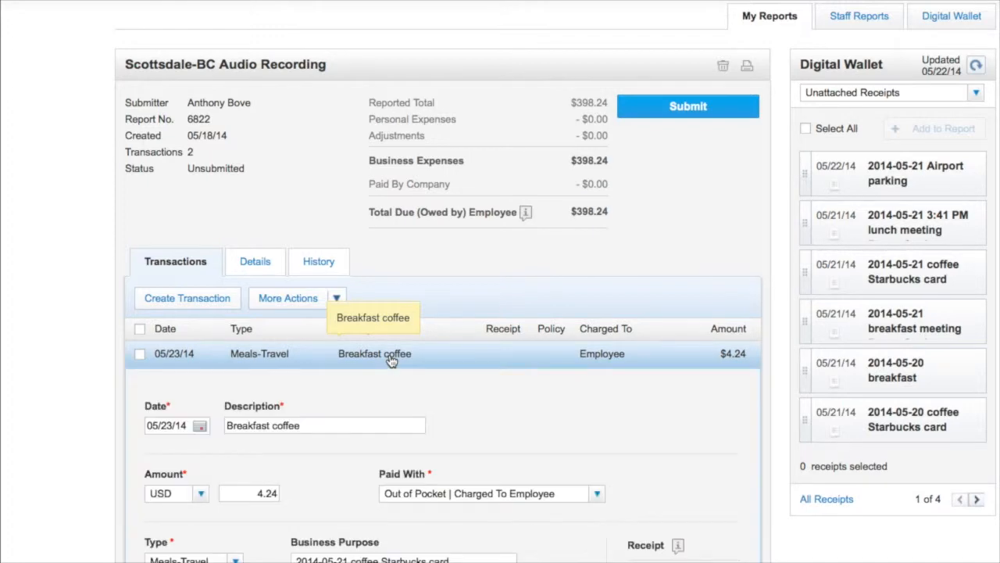
pyautogui.scroll(-3)
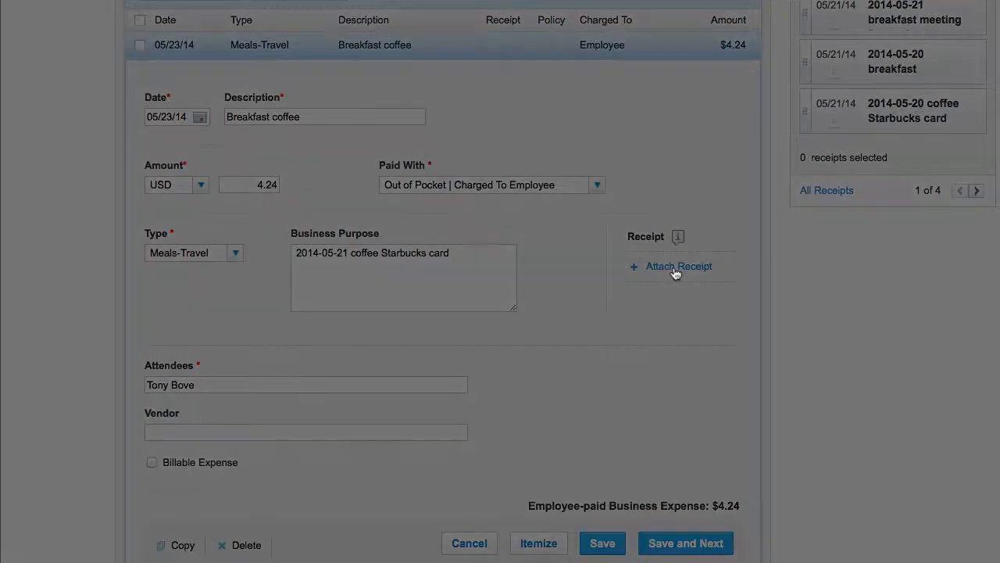
# Attach the 2014-05-21 coffee Starbucks card receipt within the transaction form
pyautogui.click(678, 266)
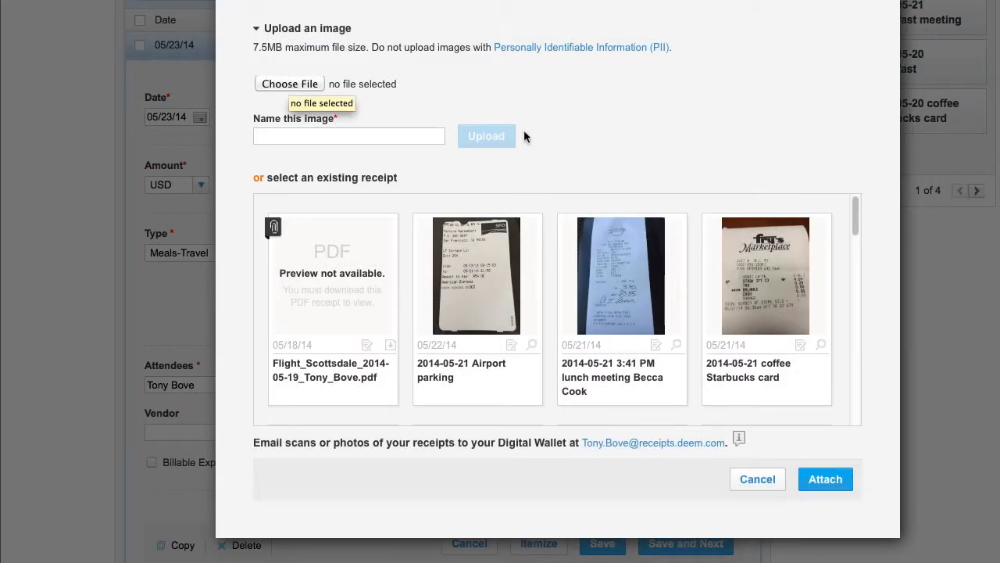
pyautogui.scroll(-3)
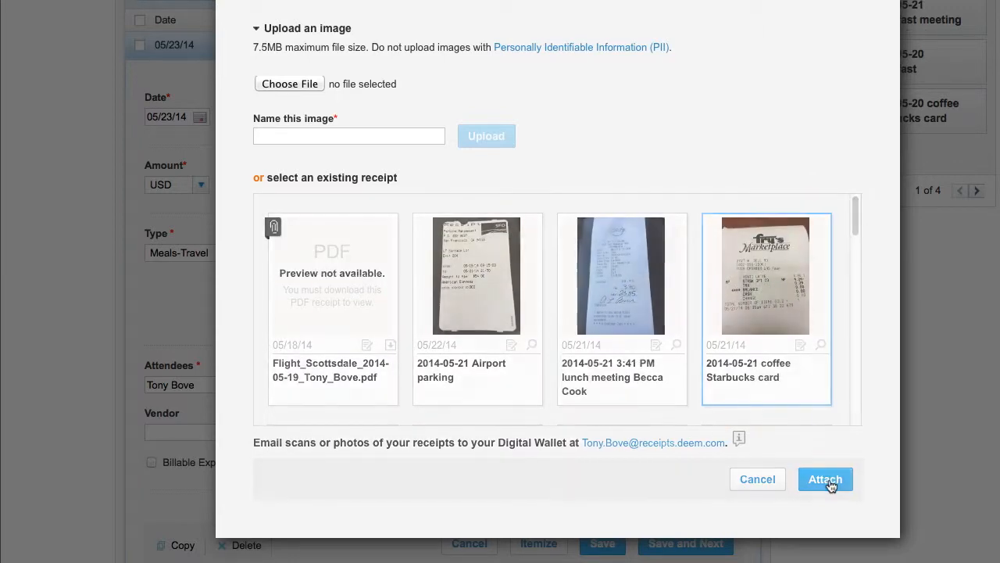
pyautogui.click(825, 478)
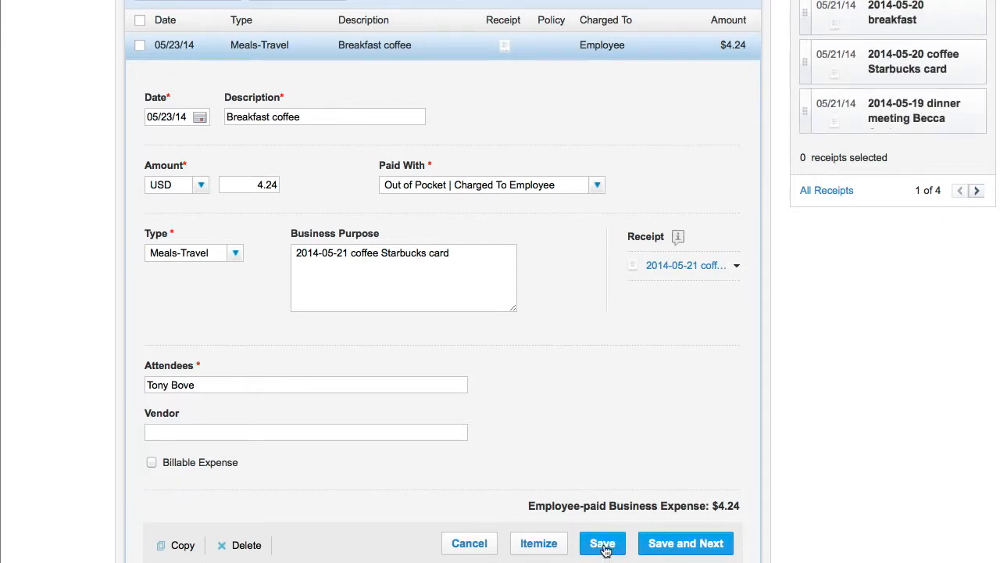
# Save the Breakfast coffee transaction with its Starbucks receipt
pyautogui.click(602, 543)
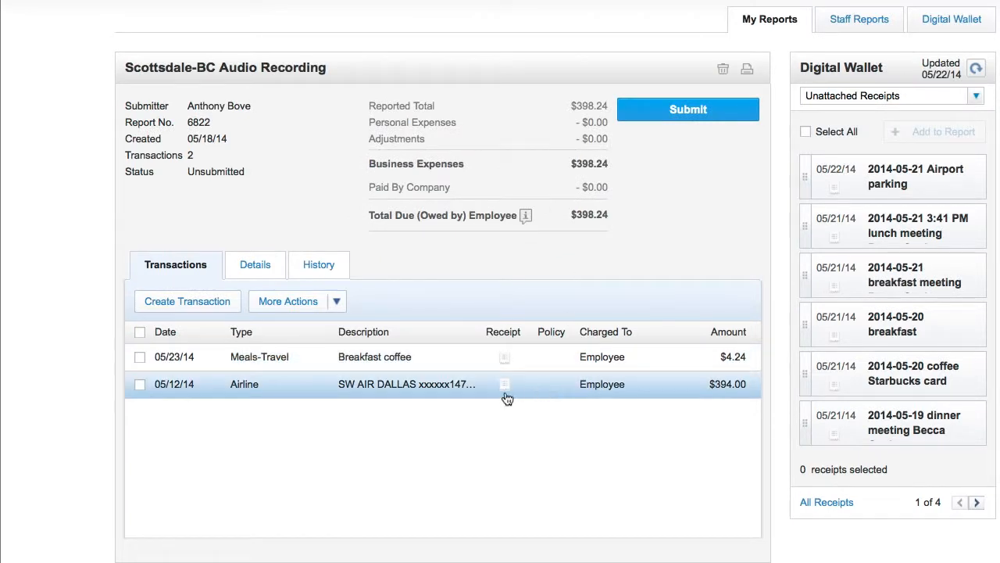